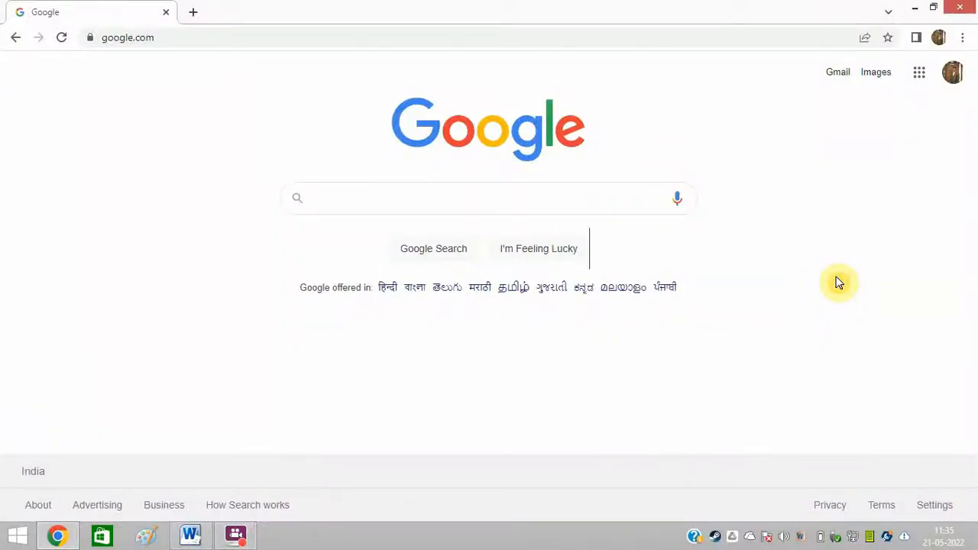
Step: Search Google for 'steam download' and open the Install Steam result
left_click(488, 198)
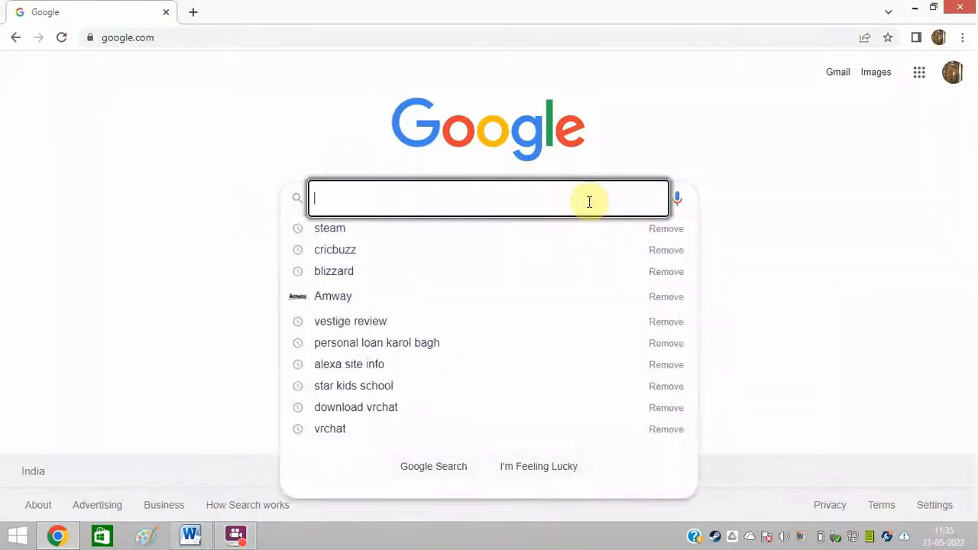
type("steam")
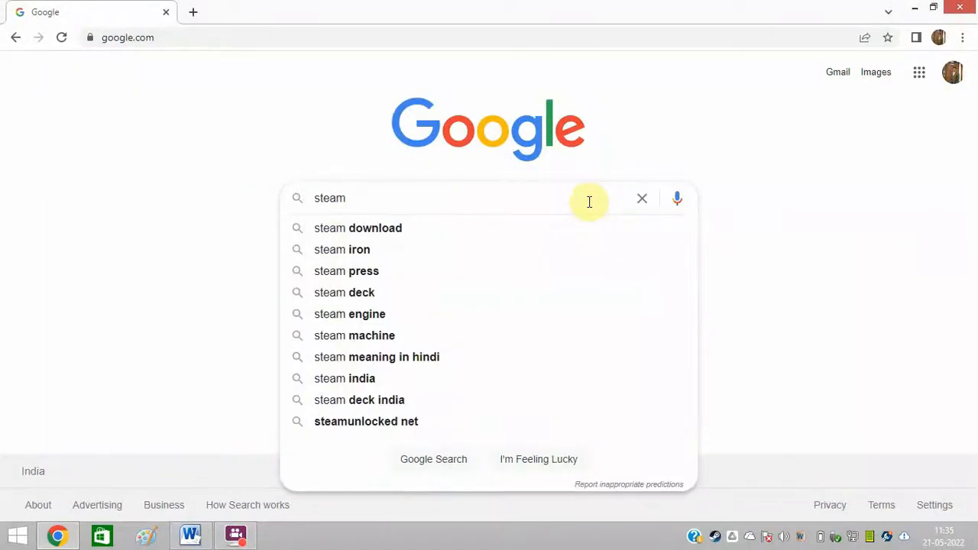
left_click(357, 227)
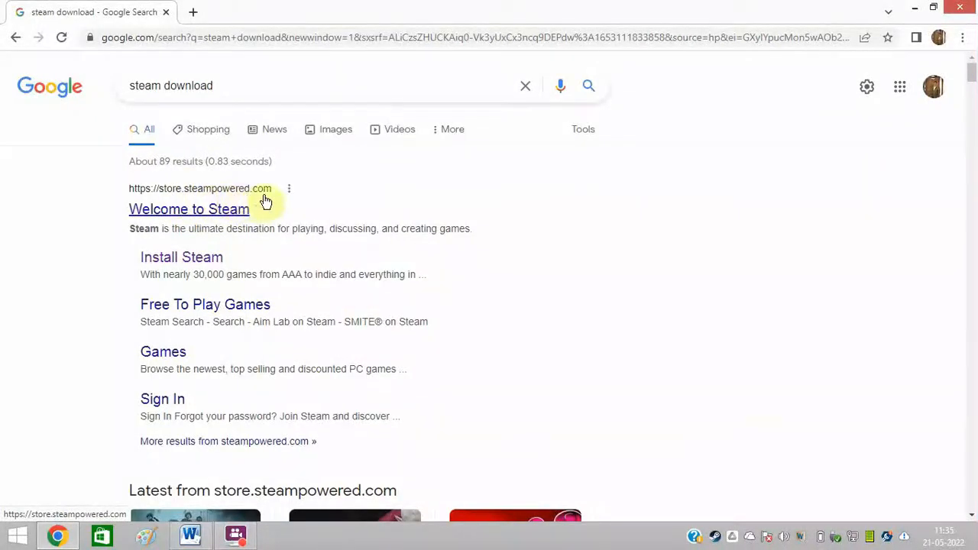
mouse_move(181, 256)
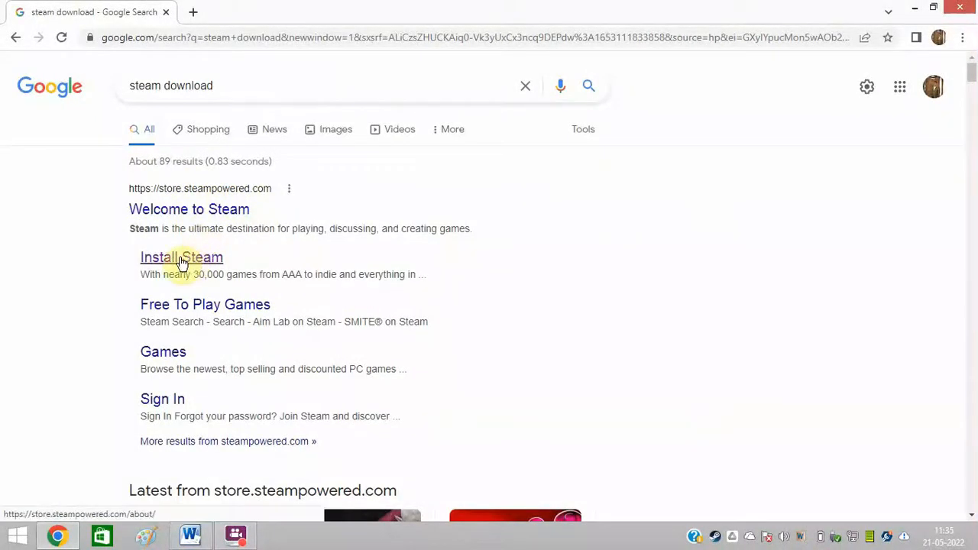
left_click(181, 258)
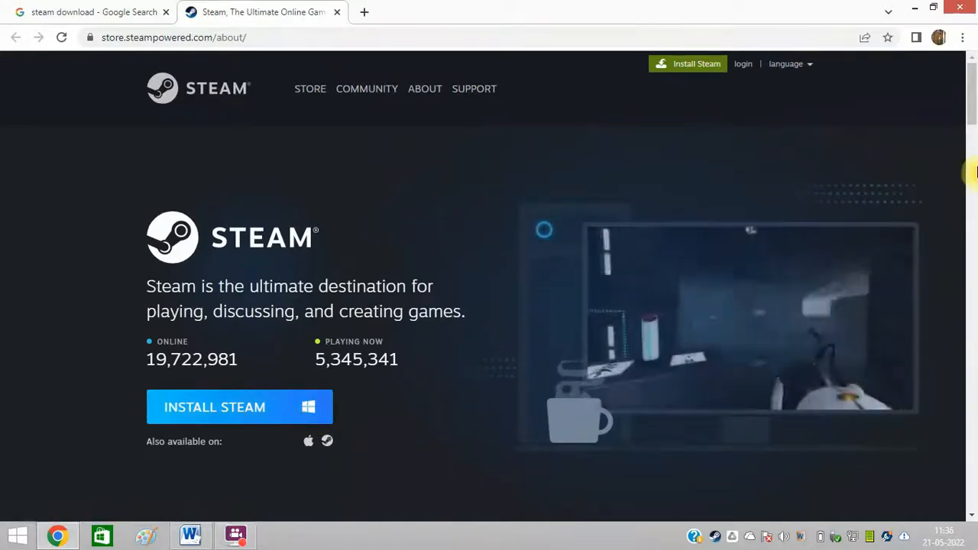
mouse_move(39, 498)
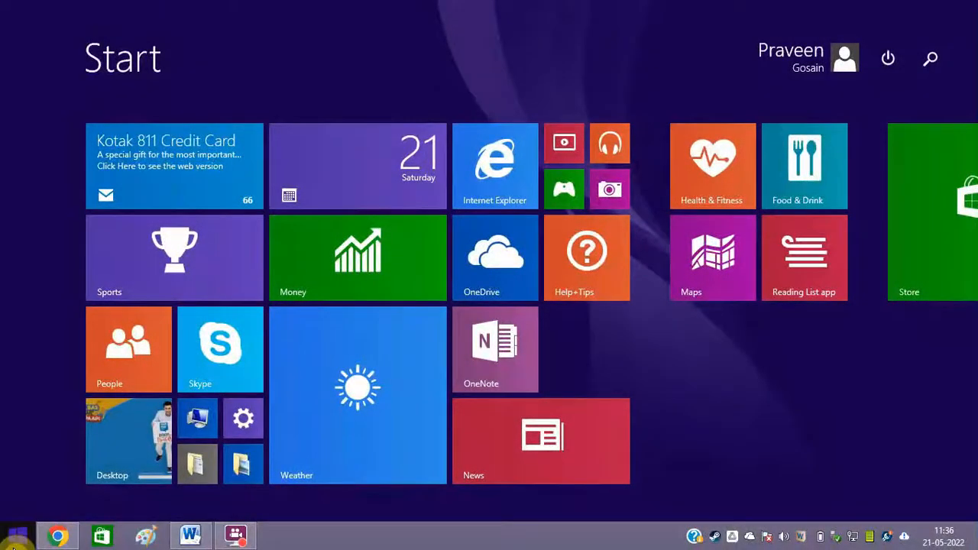
Step: Search 'steam' from the Windows Start screen and launch the Steam app
type("steam")
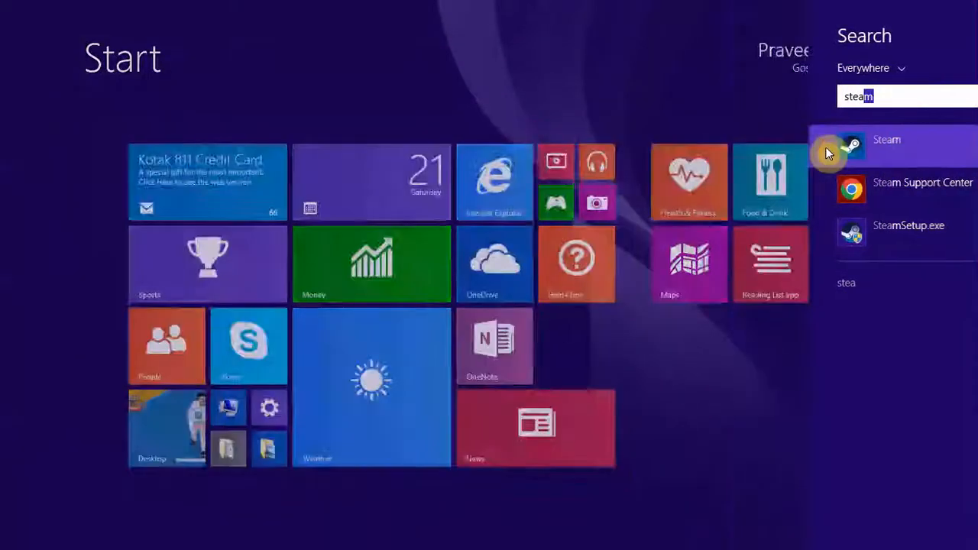
left_click(886, 140)
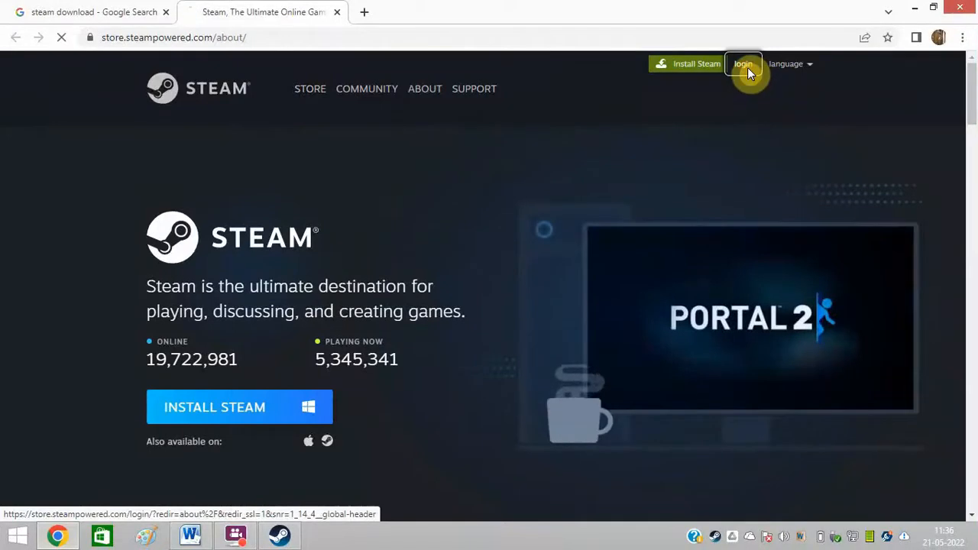
Step: Go from the Steam login page to Join Steam and focus the Email Address field
left_click(743, 63)
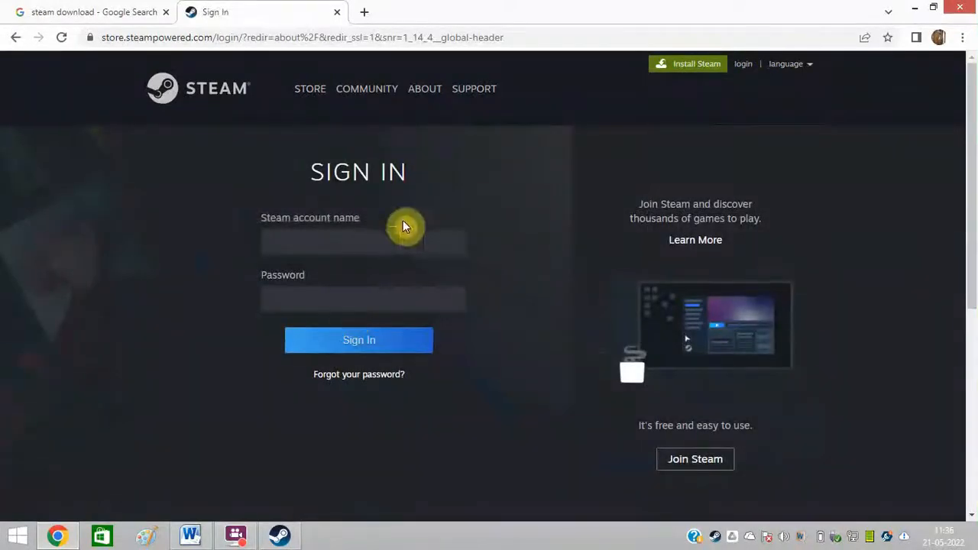
left_click(359, 242)
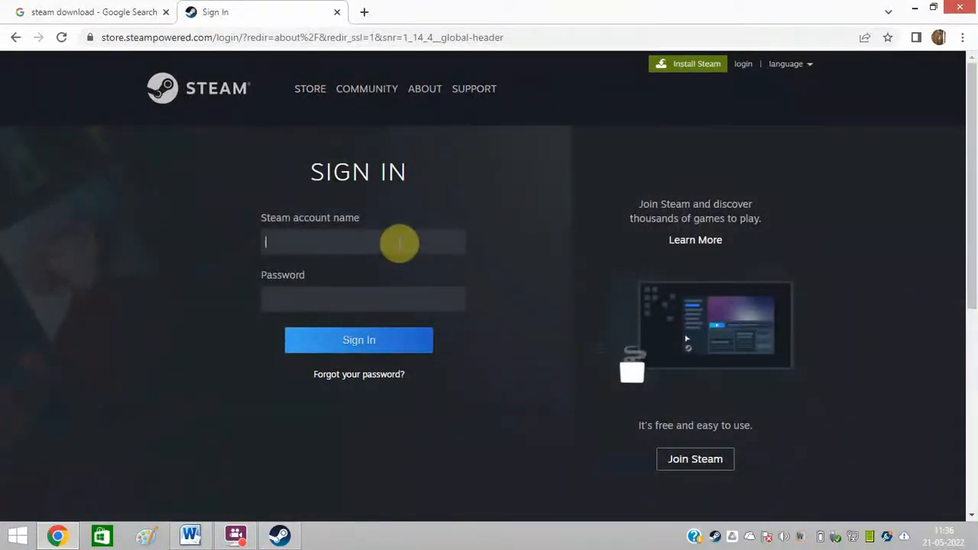
mouse_move(399, 254)
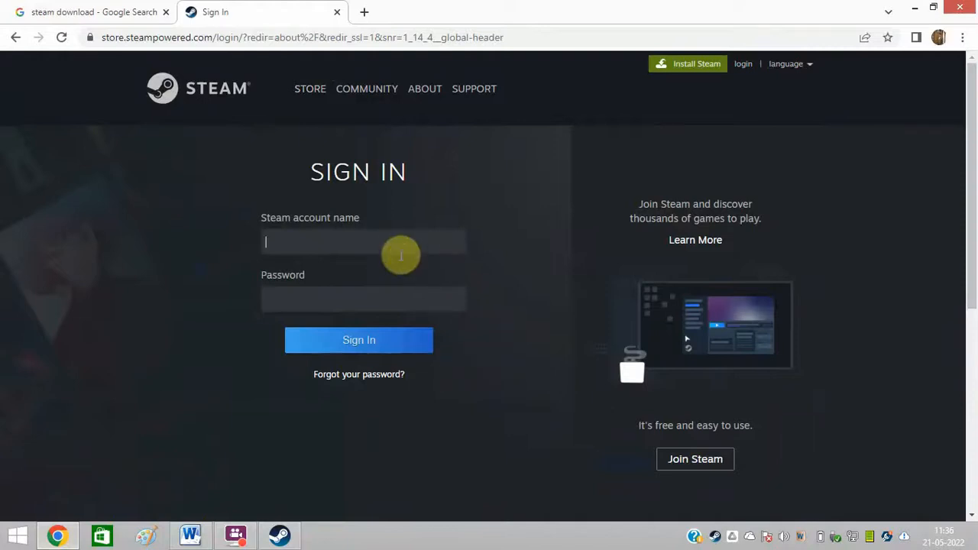
mouse_move(695, 459)
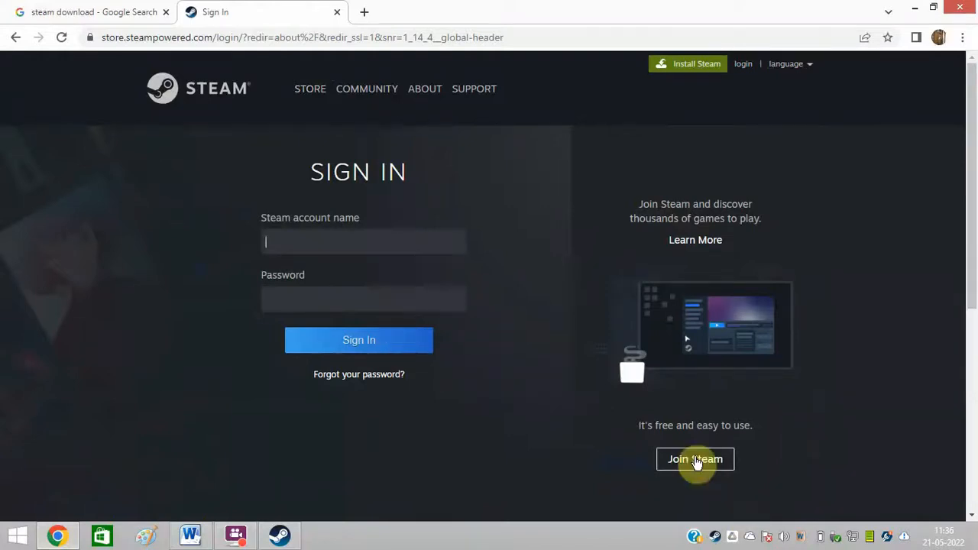
left_click(694, 458)
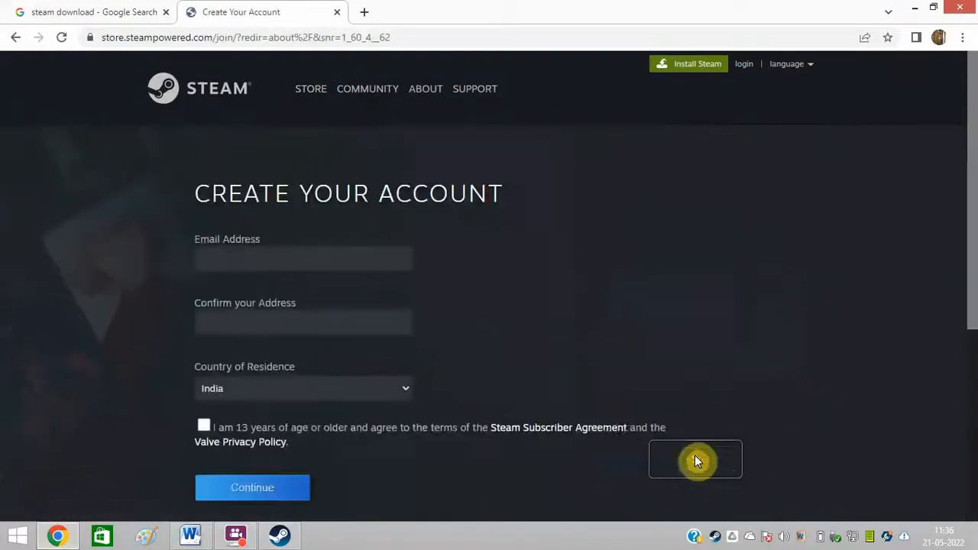
left_click(304, 258)
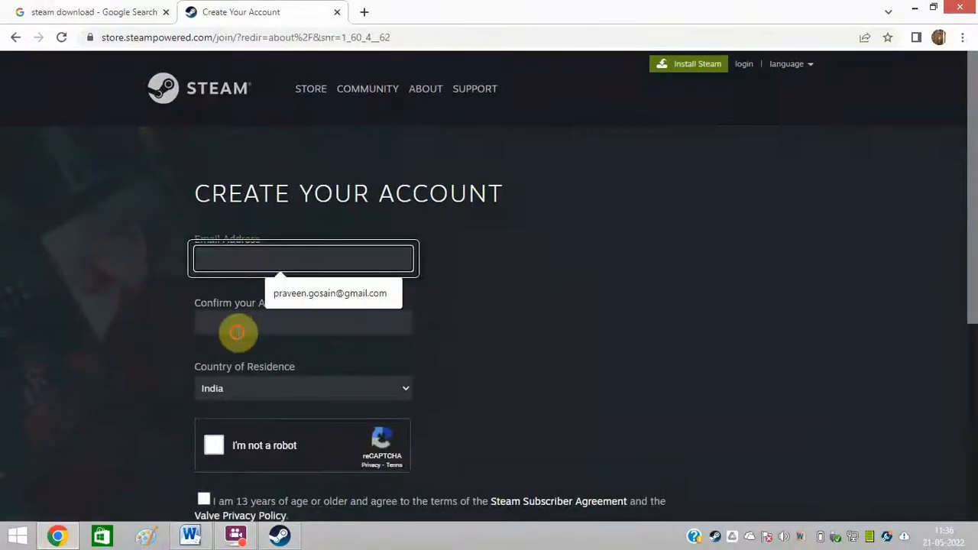
left_click(304, 322)
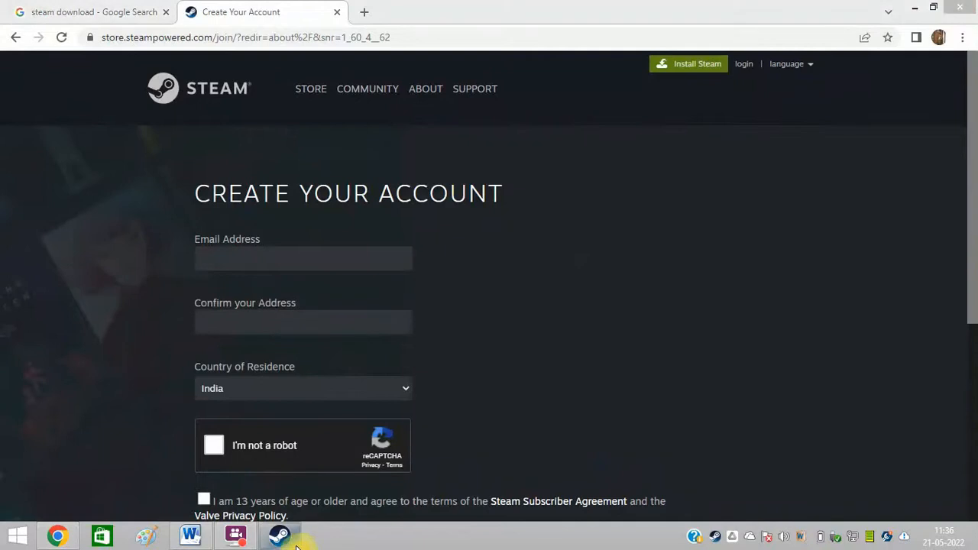
Step: Switch to the Steam desktop client from the taskbar
left_click(279, 534)
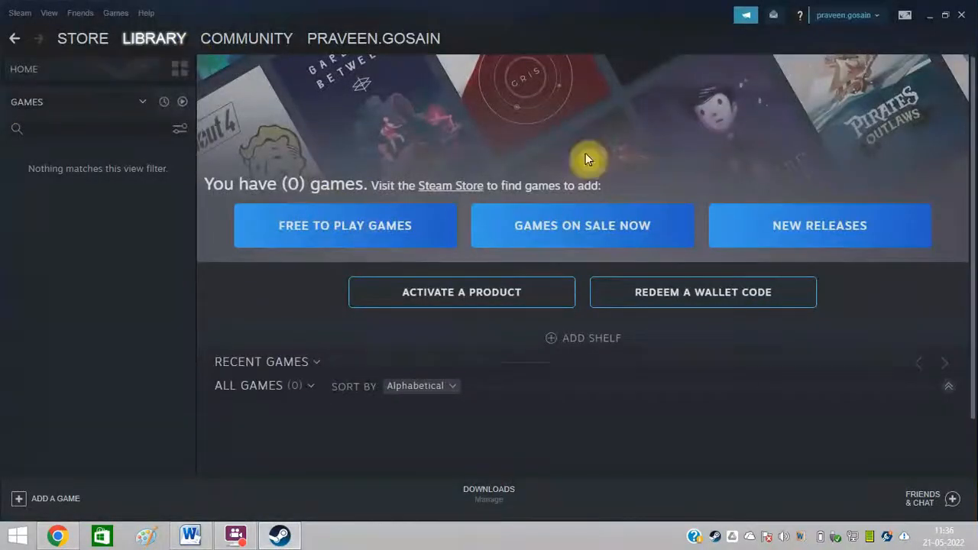
mouse_move(240, 224)
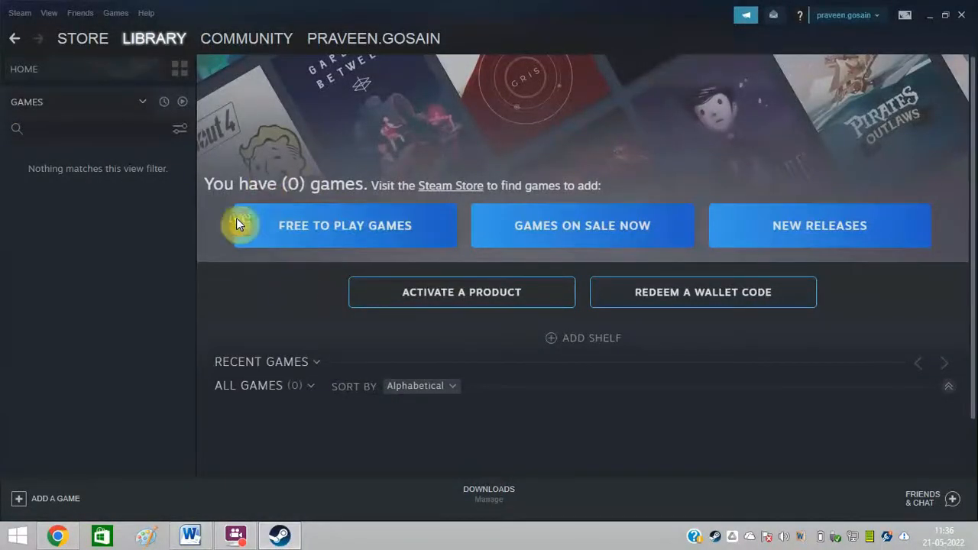
mouse_move(256, 210)
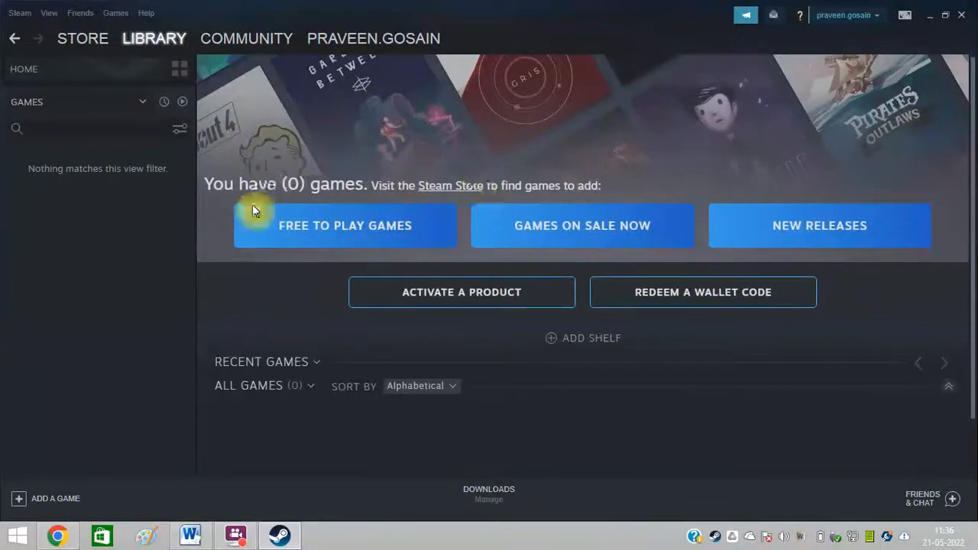
mouse_move(88, 519)
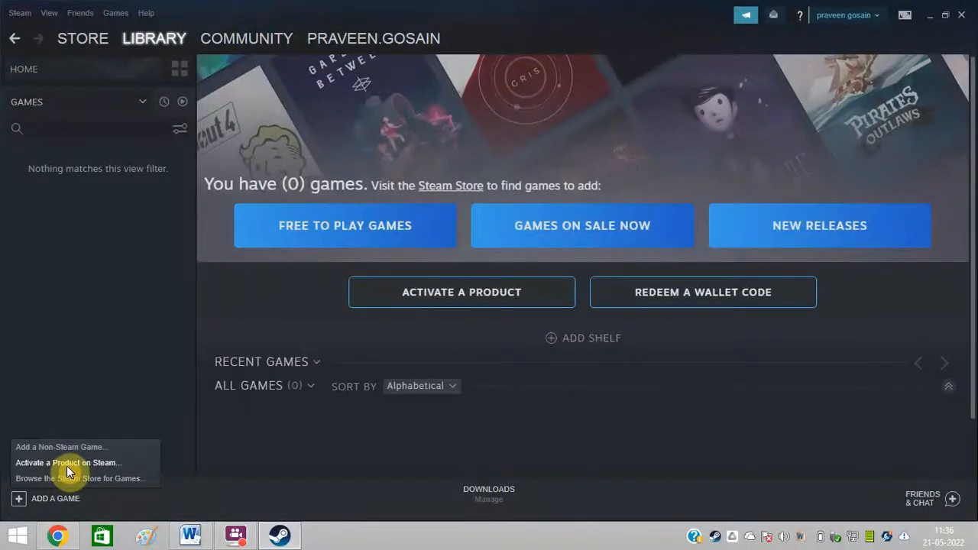
Step: Start product activation, accept the Subscriber Agreement, and focus the Product Code field
left_click(68, 462)
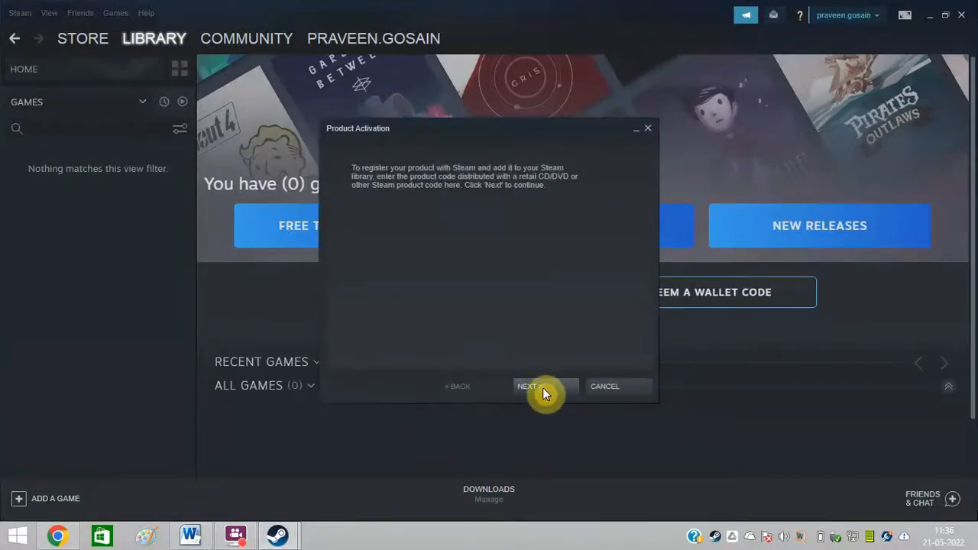
left_click(527, 386)
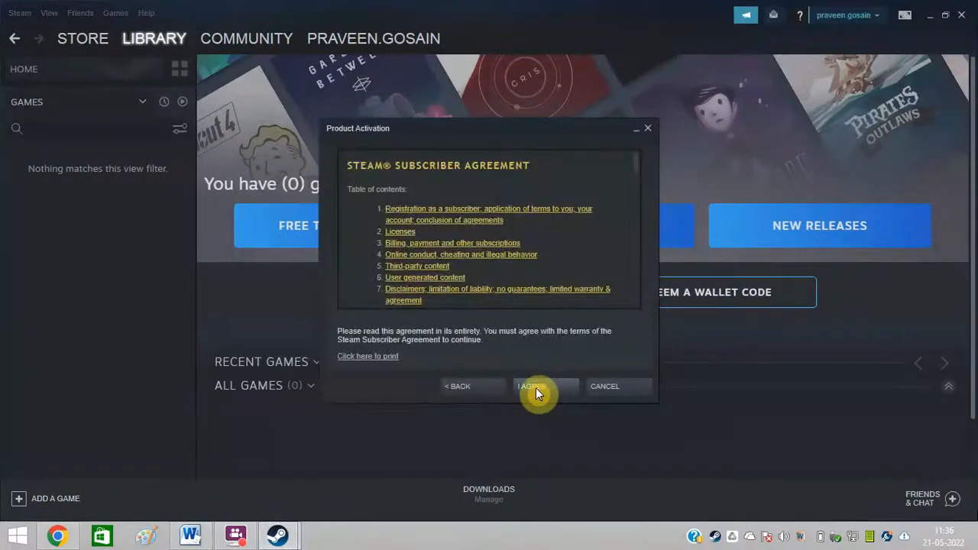
left_click(531, 385)
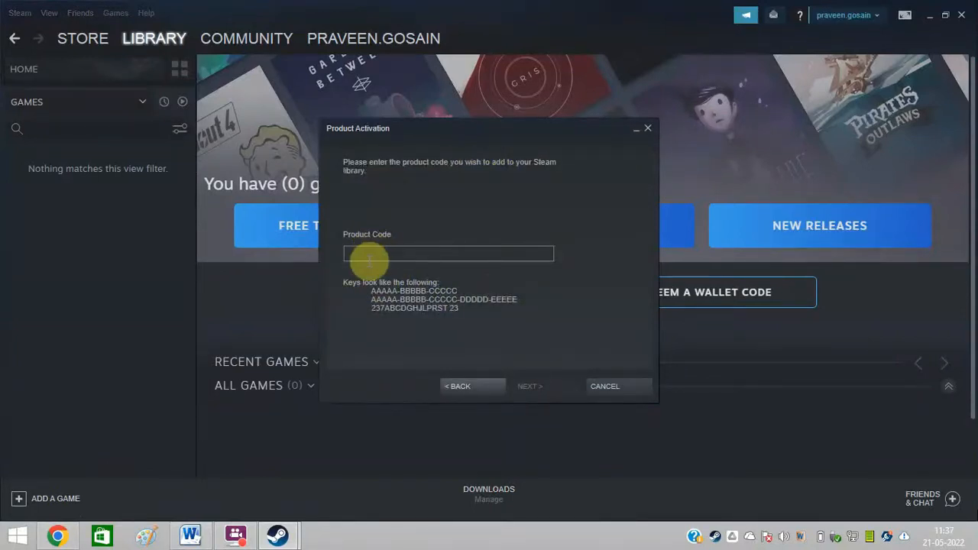
left_click(448, 253)
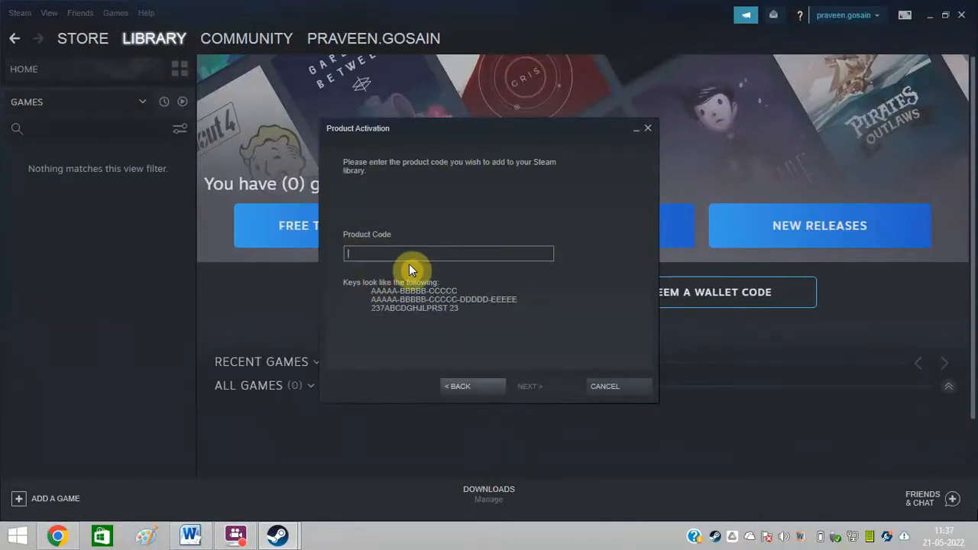
mouse_move(395, 234)
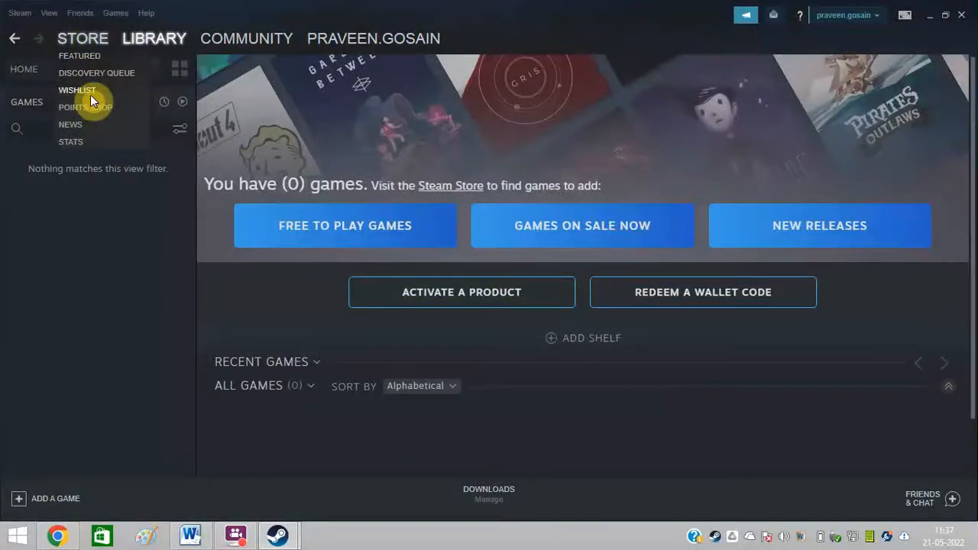
mouse_move(123, 49)
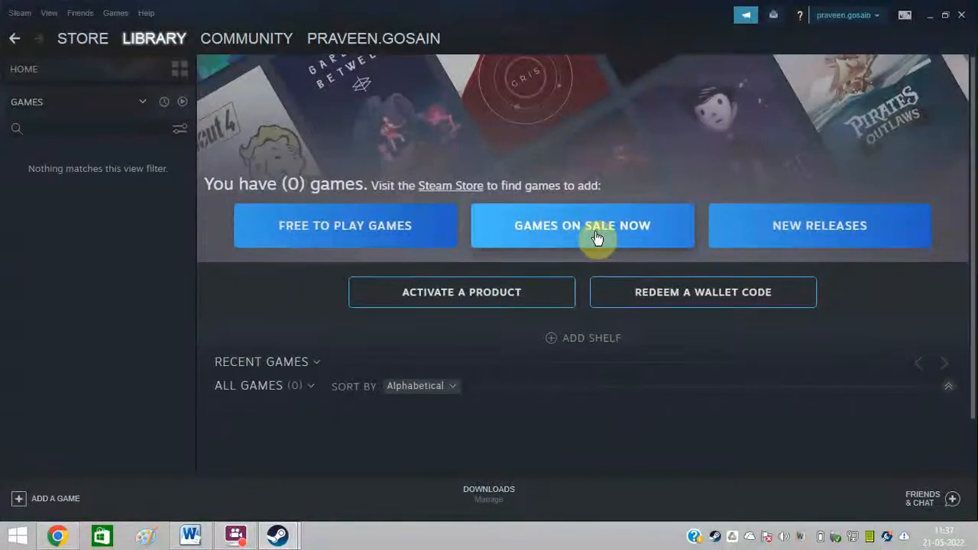
mouse_move(602, 277)
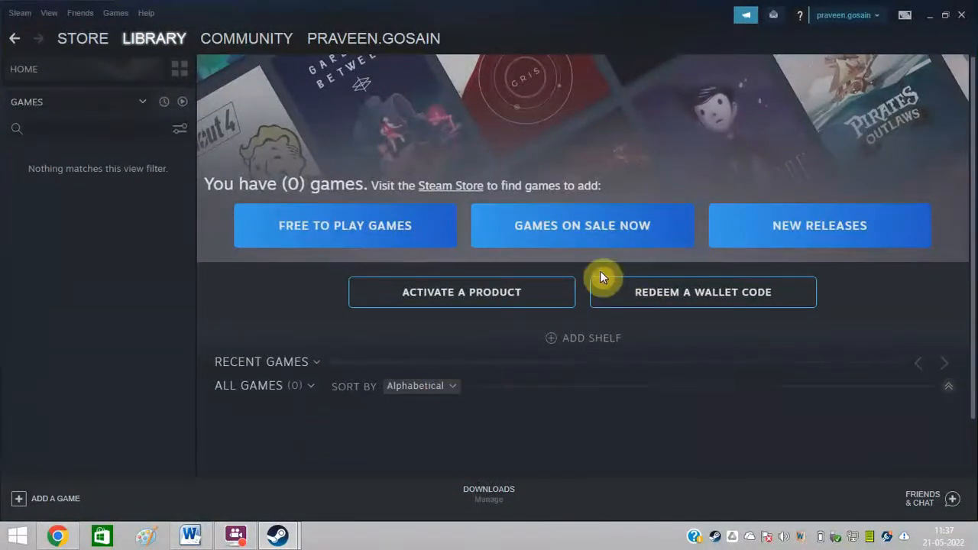
mouse_move(277, 534)
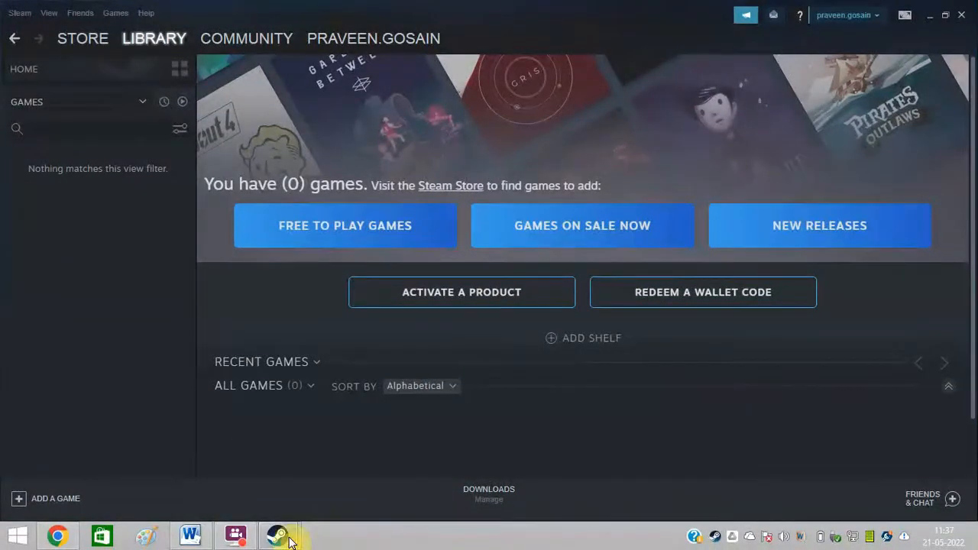
left_click(462, 292)
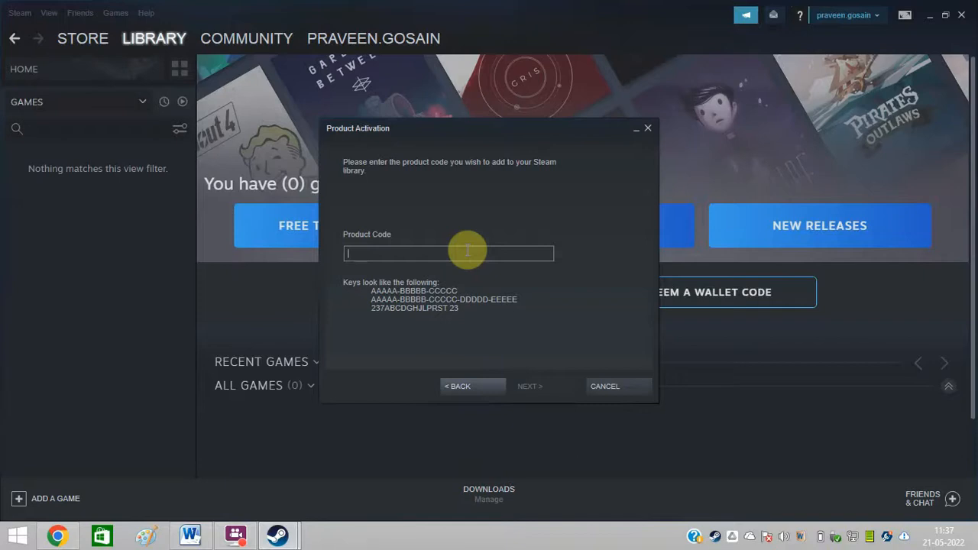
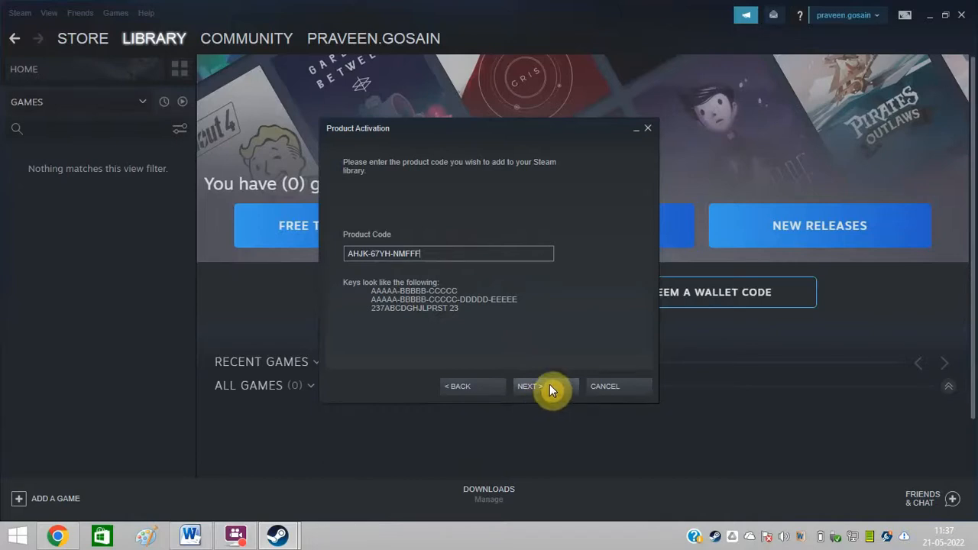
mouse_move(321, 118)
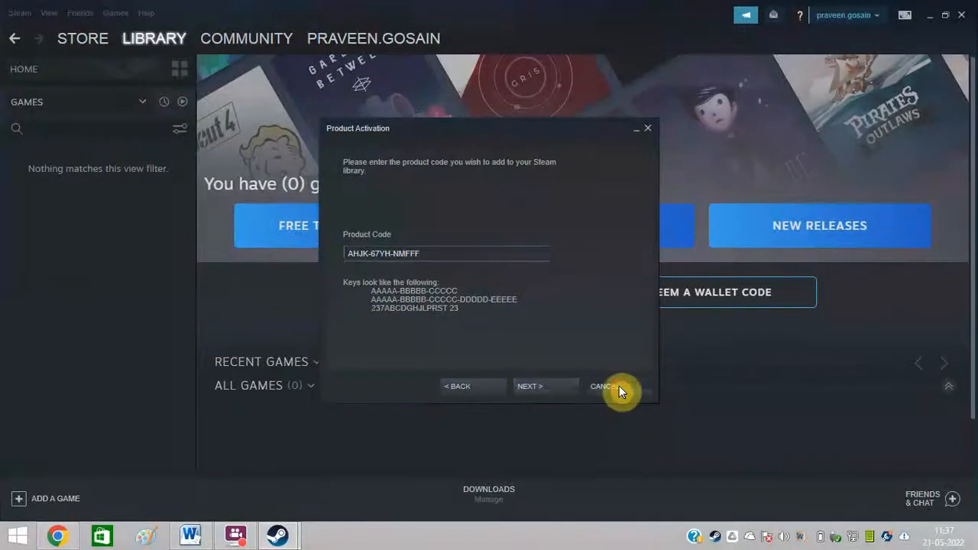
Step: Cancel activation and page through three featured Free To Play games
left_click(602, 386)
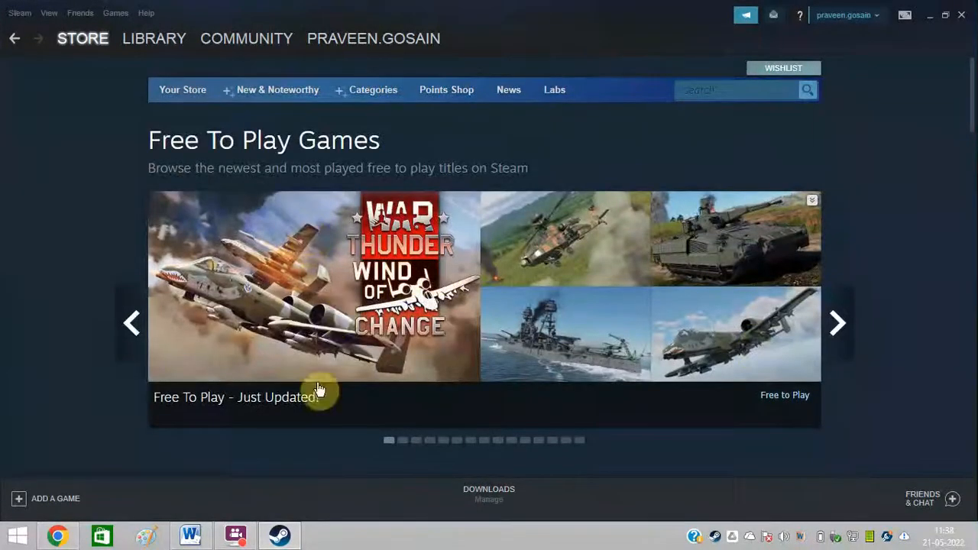
left_click(837, 322)
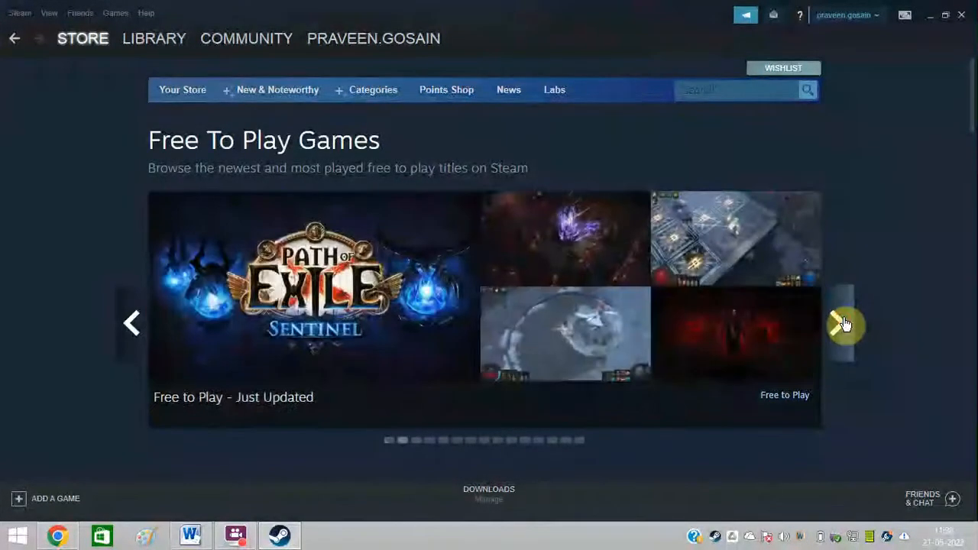
left_click(844, 322)
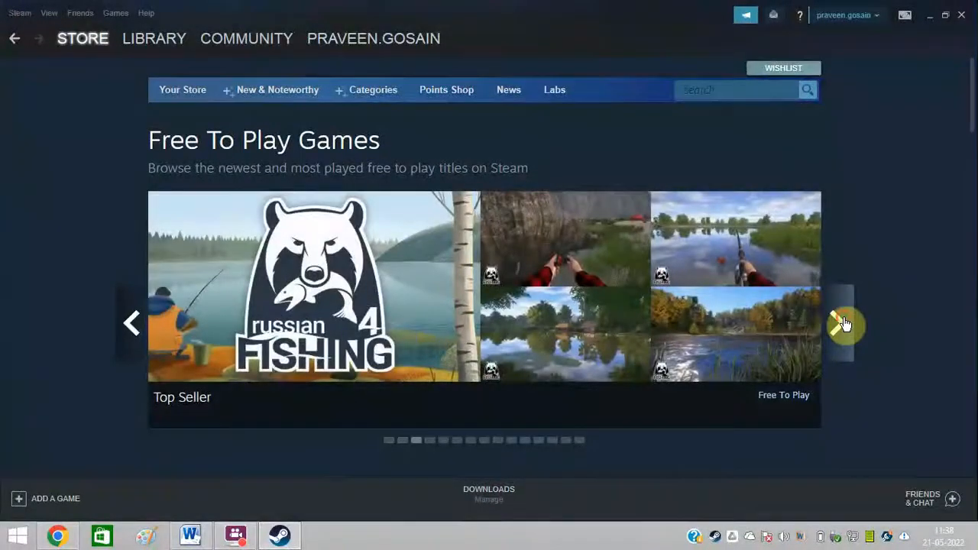
left_click(842, 322)
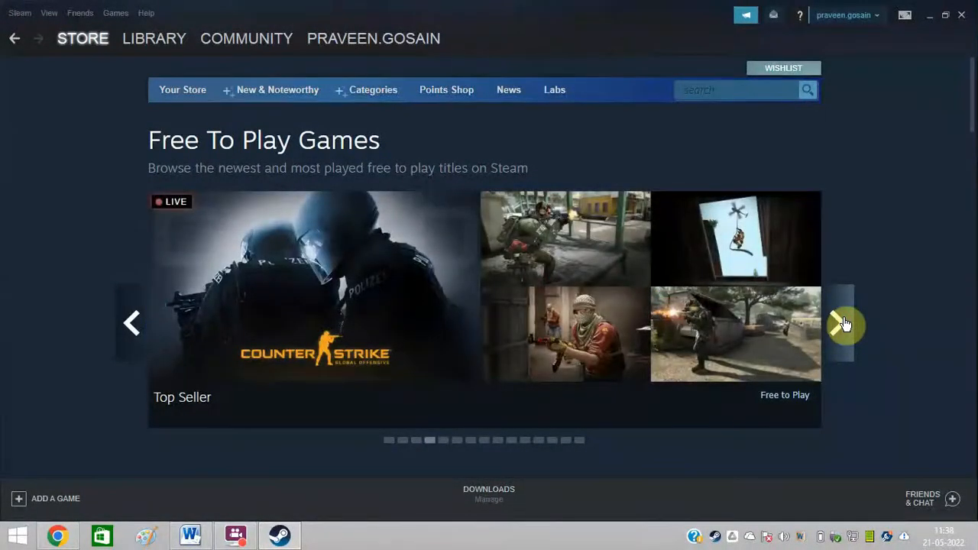